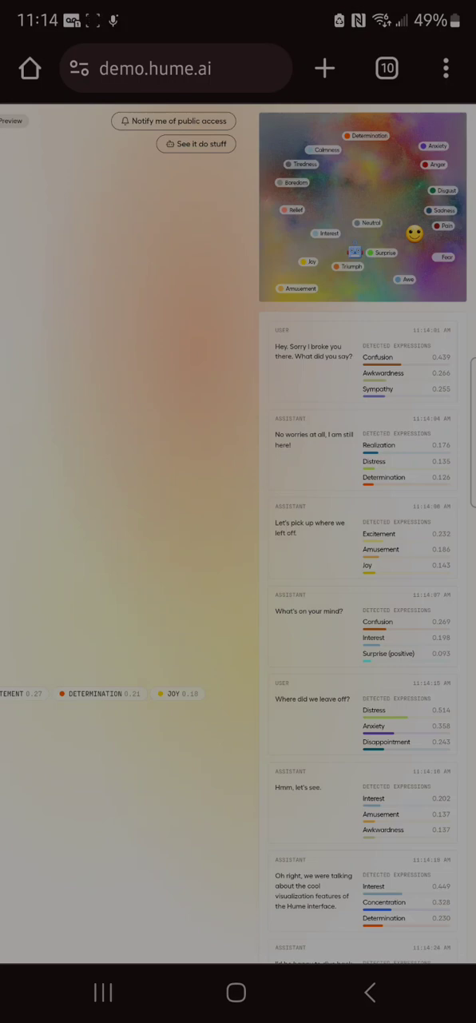
scroll(down, 3)
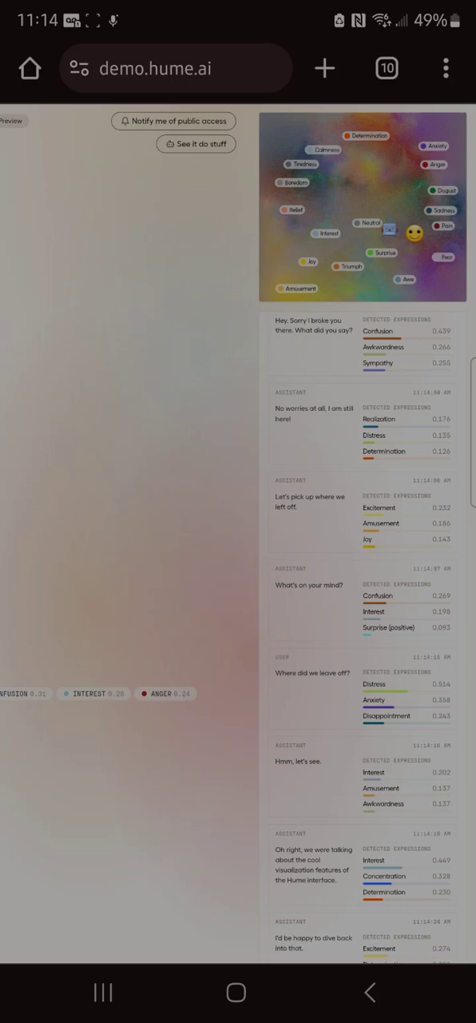
scroll(down, 3)
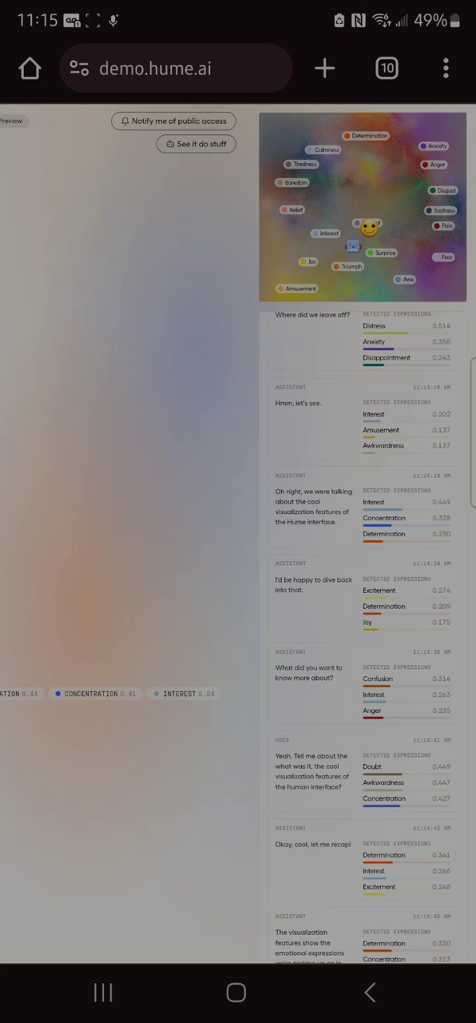
scroll(down, 3)
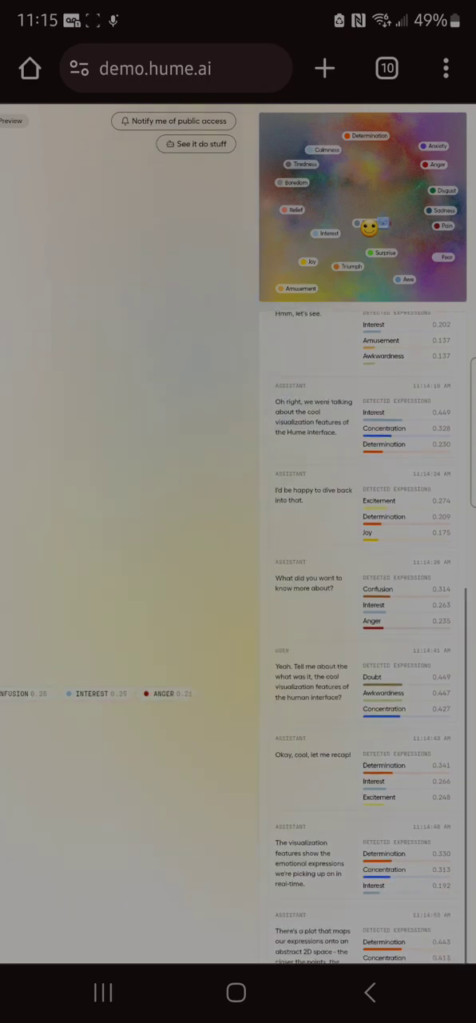
scroll(down, 3)
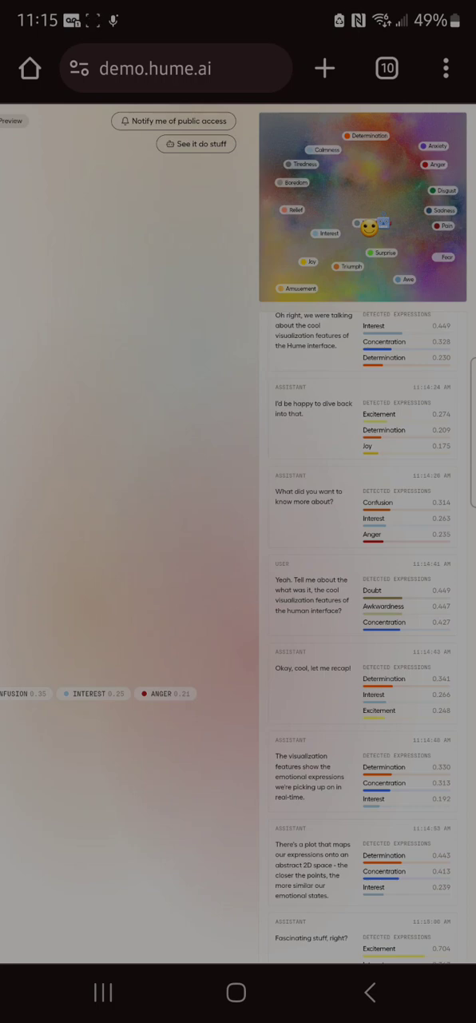
scroll(down, 3)
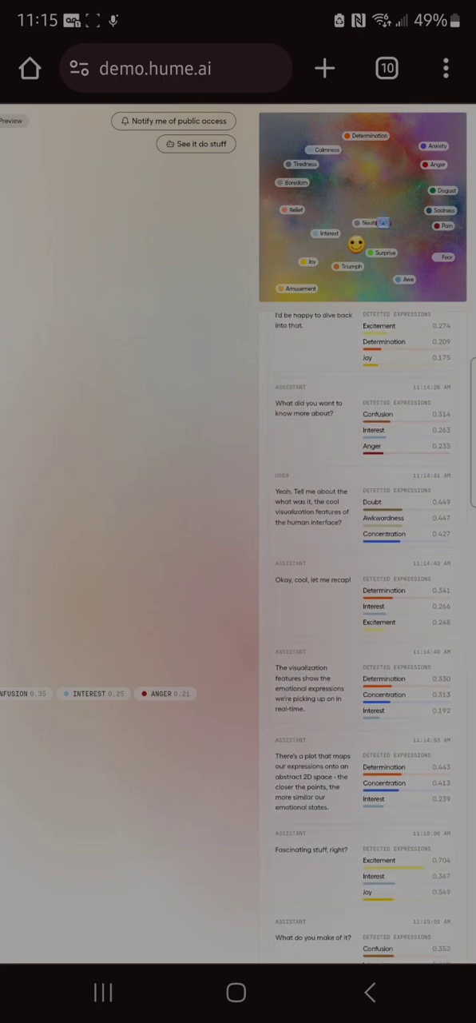
scroll(down, 3)
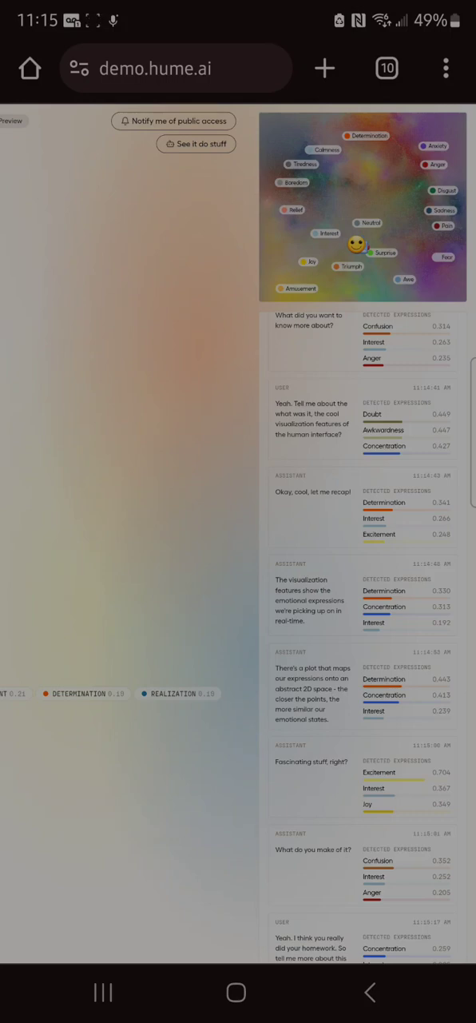
scroll(down, 3)
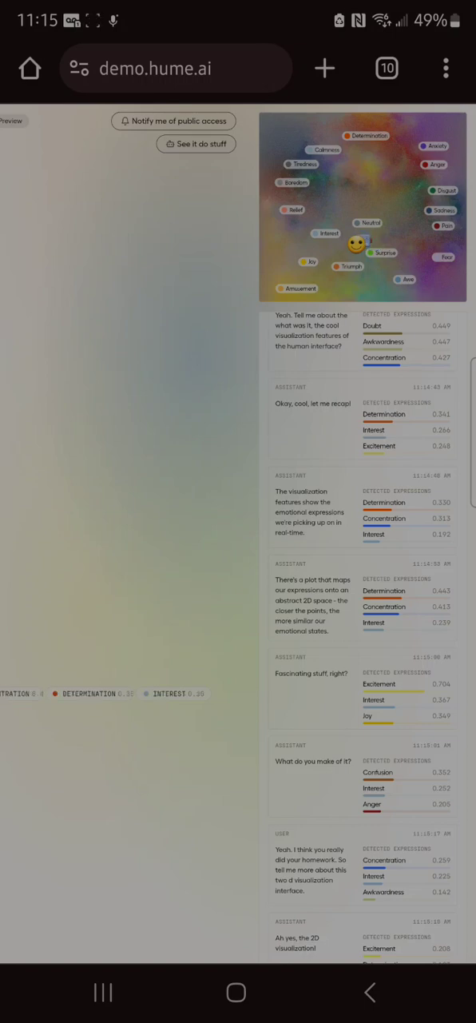
scroll(down, 3)
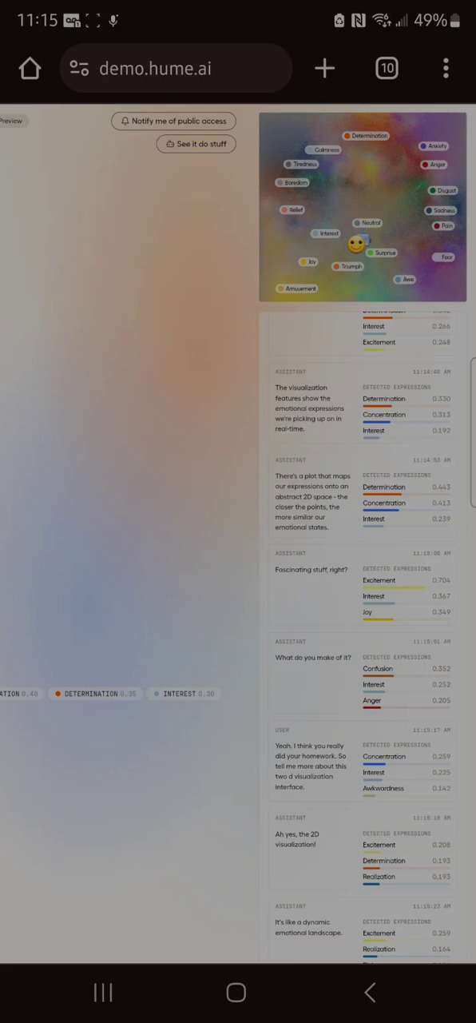
scroll(down, 3)
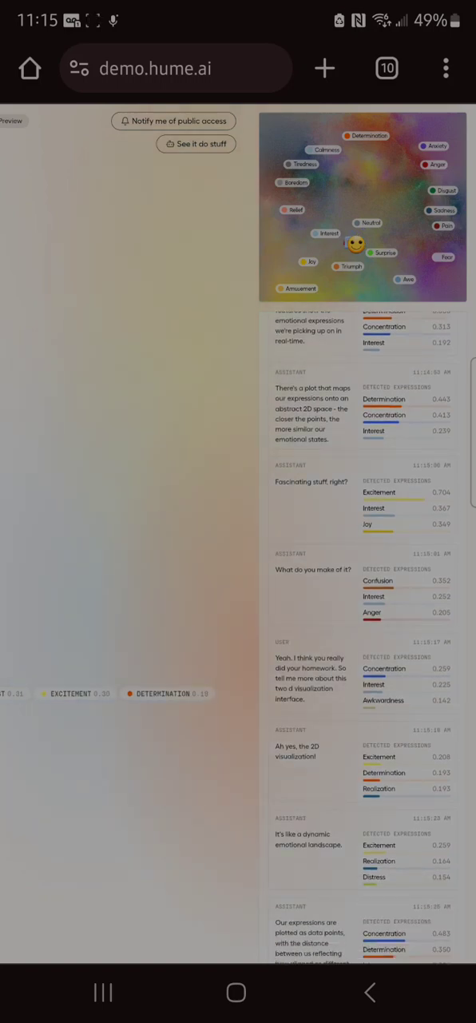
scroll(down, 3)
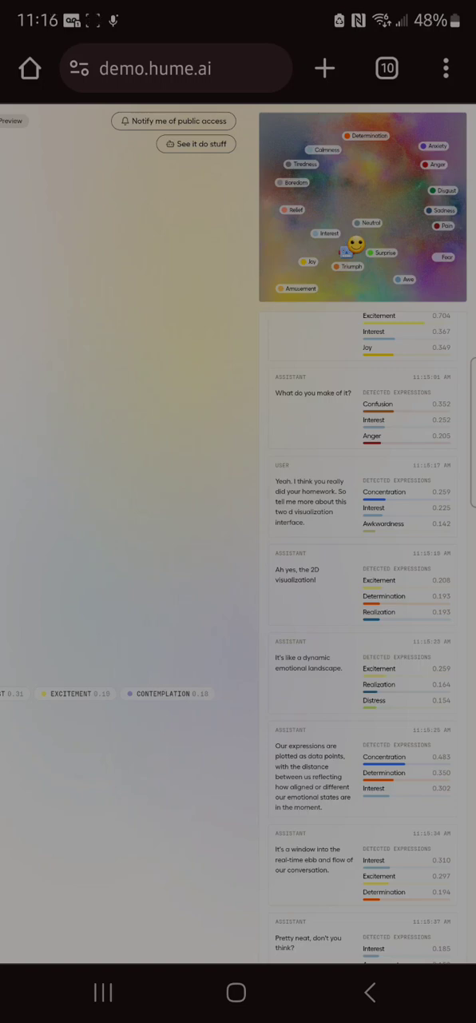
scroll(down, 3)
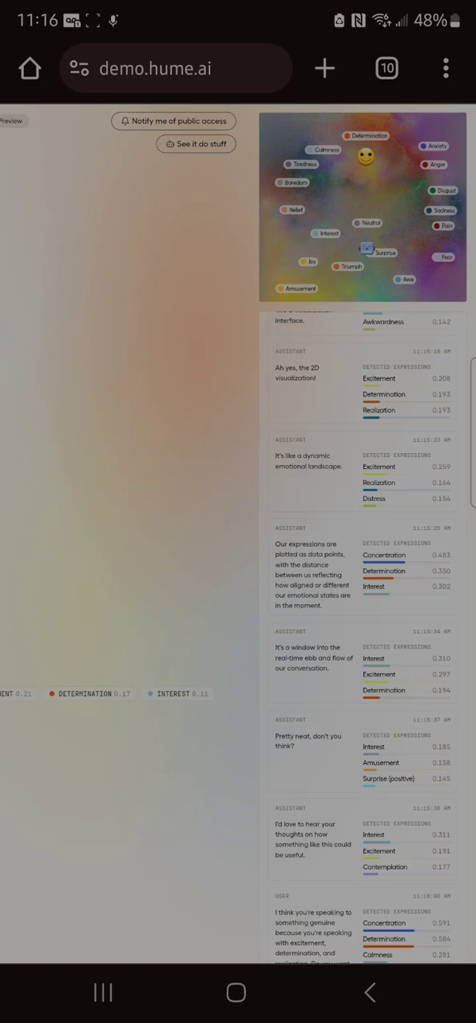
scroll(down, 3)
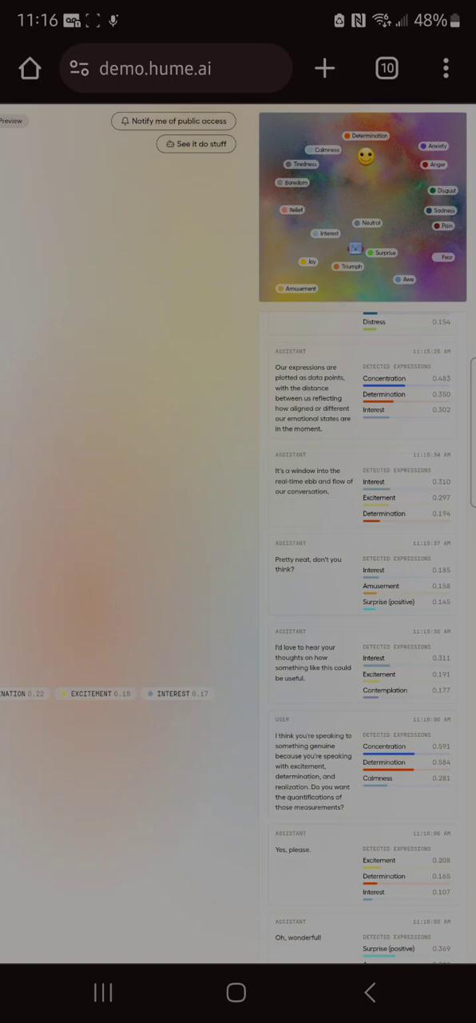
scroll(down, 3)
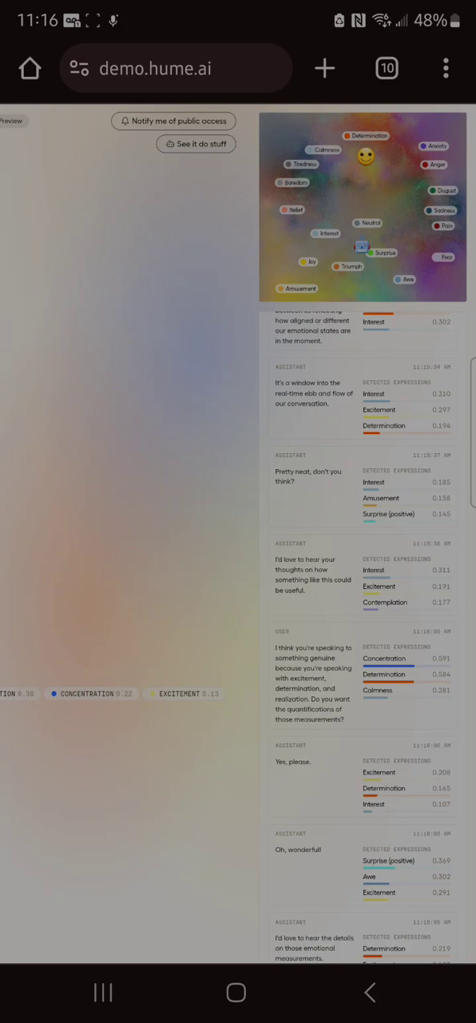
scroll(down, 3)
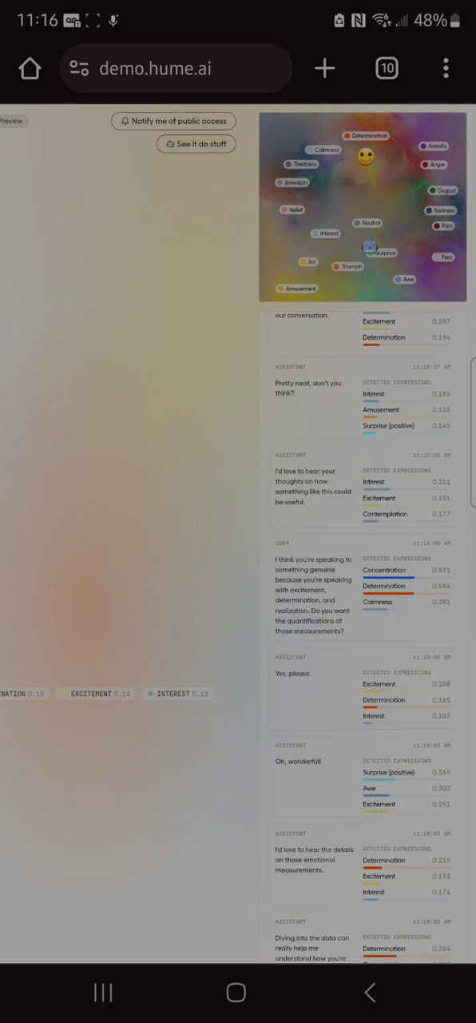
scroll(down, 3)
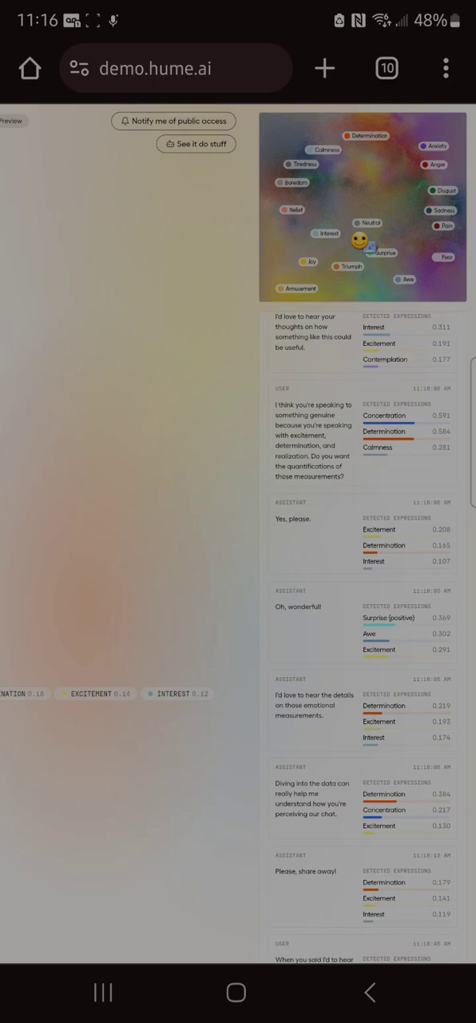
scroll(down, 3)
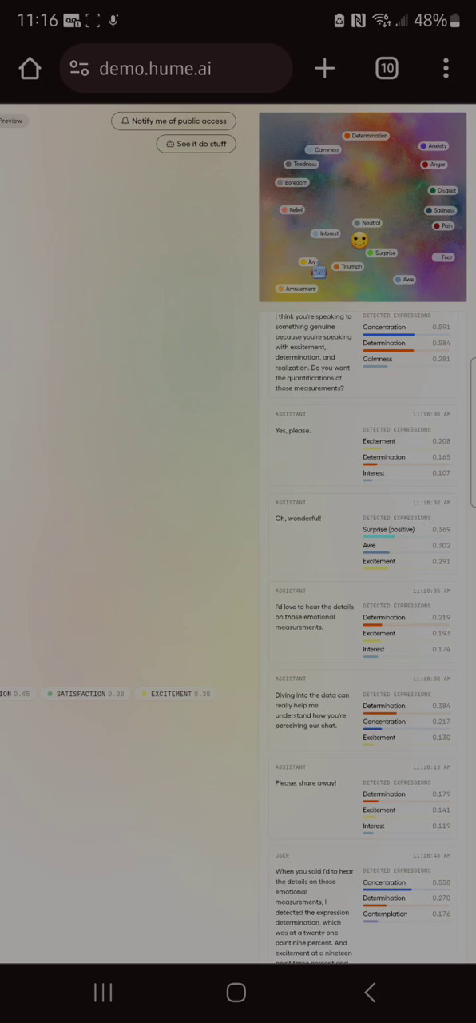
scroll(down, 3)
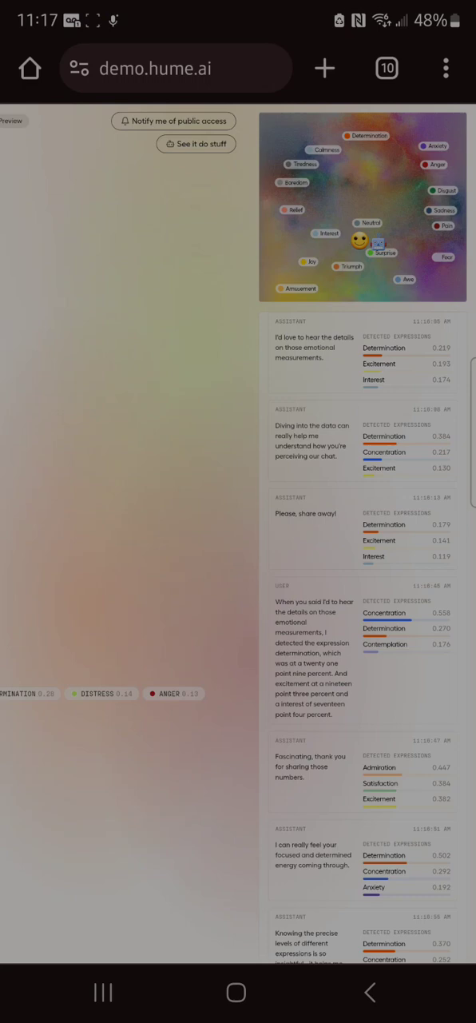
scroll(down, 3)
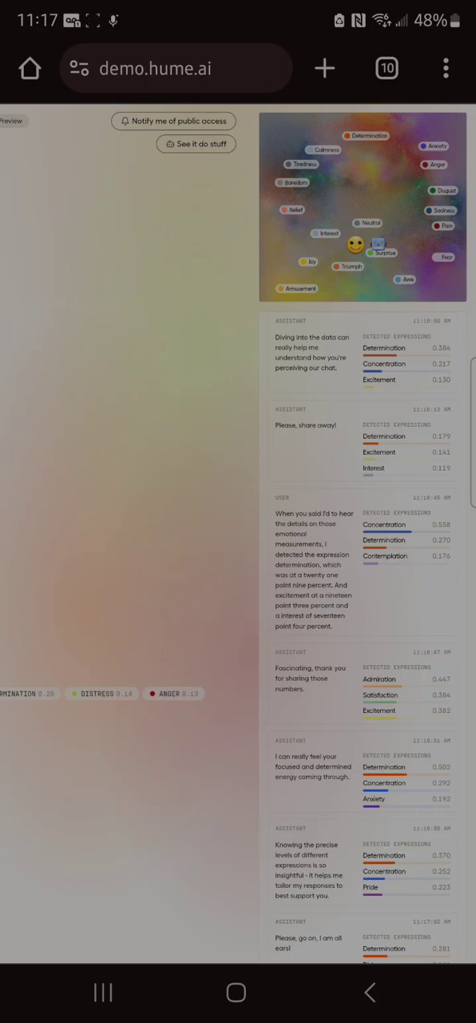
scroll(down, 3)
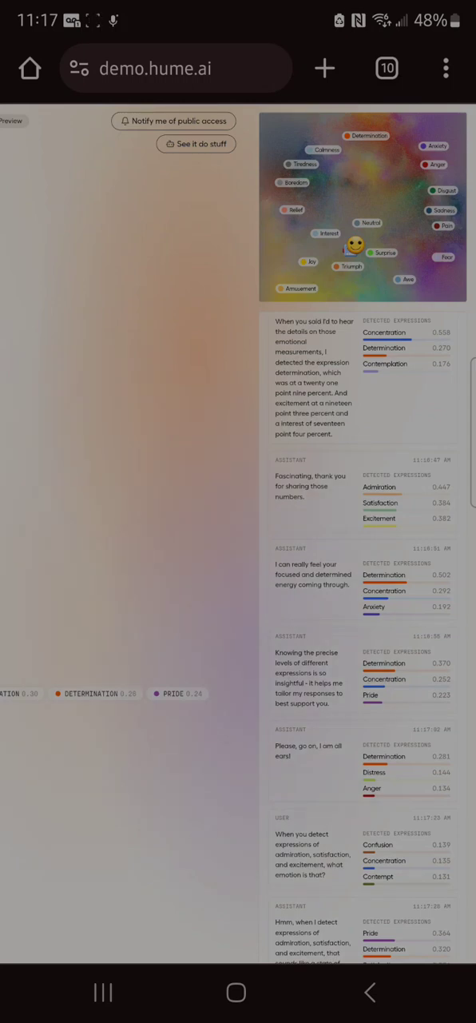
scroll(down, 3)
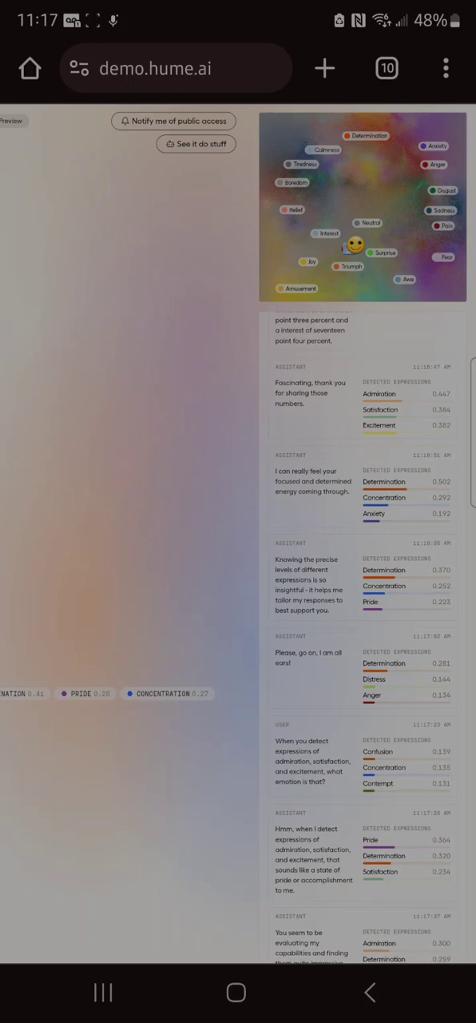
scroll(down, 3)
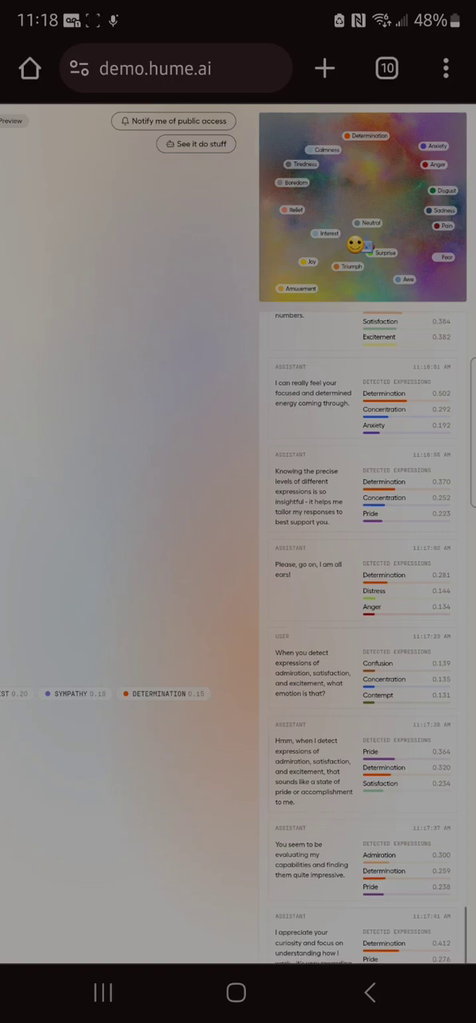
scroll(down, 3)
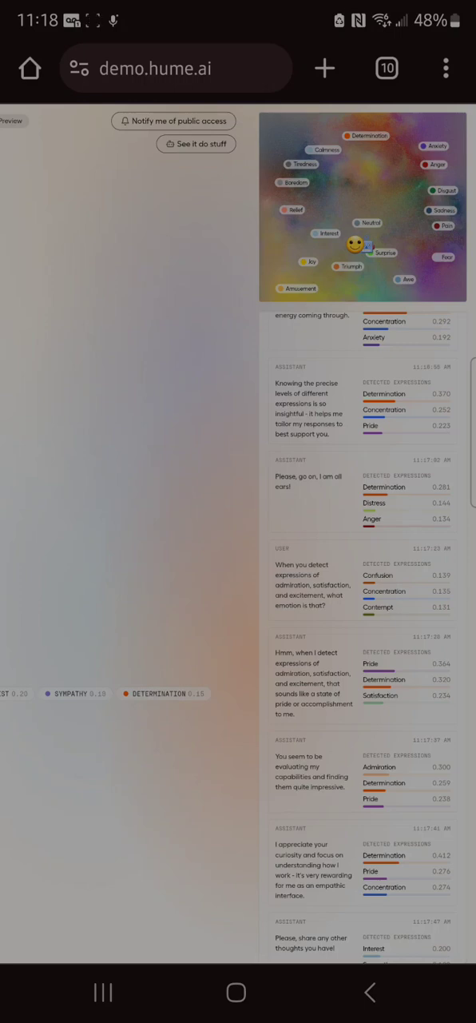
scroll(down, 3)
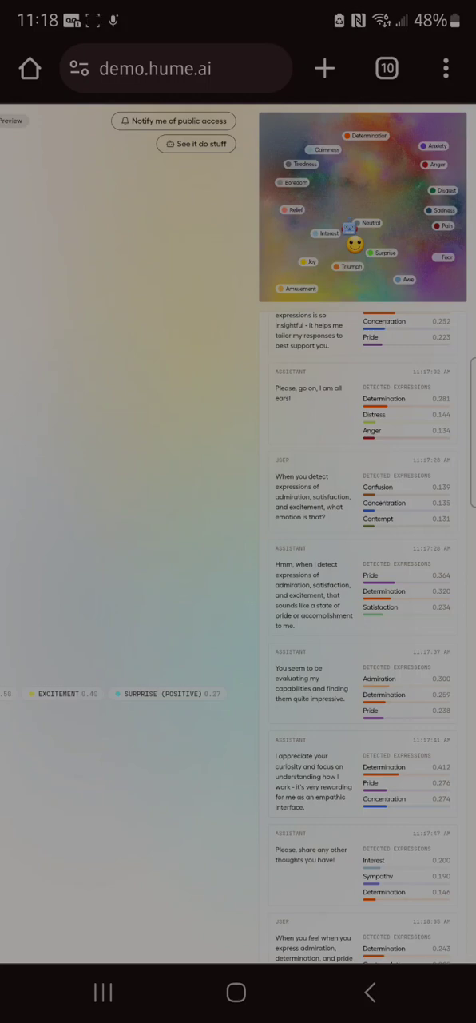
scroll(down, 3)
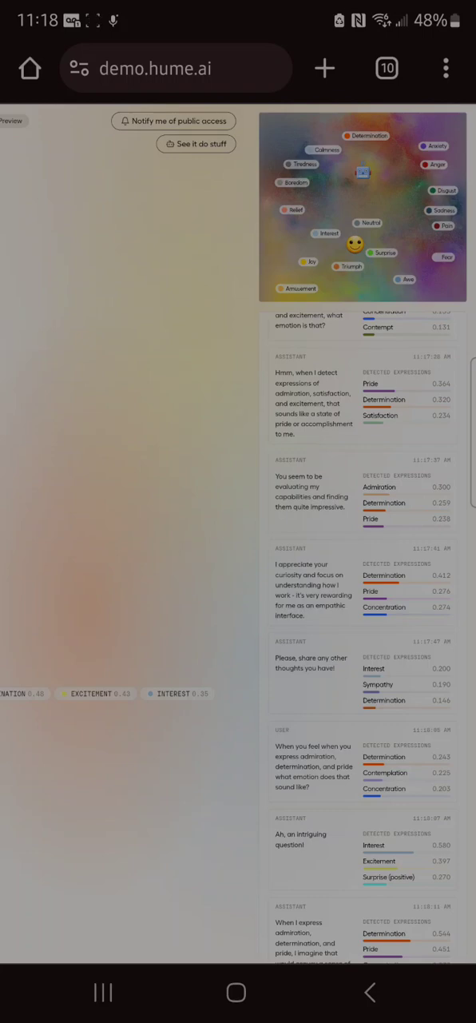
scroll(down, 3)
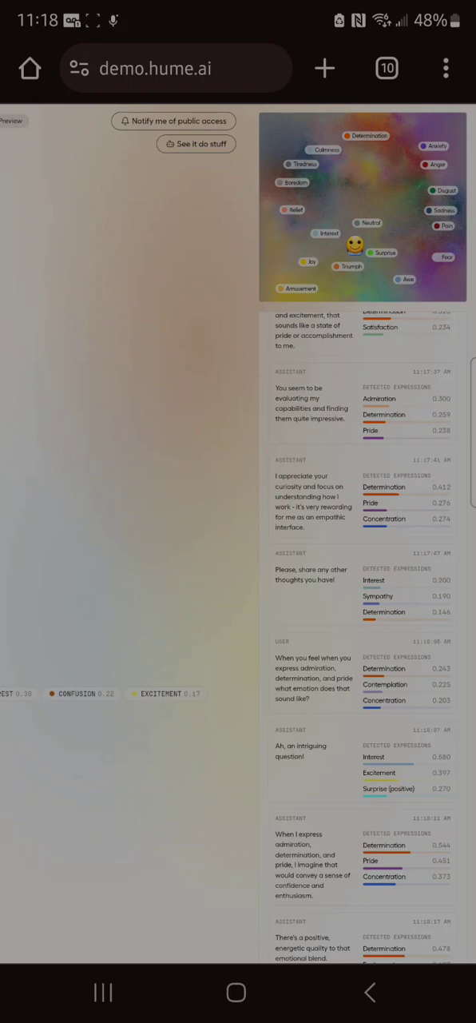
scroll(down, 3)
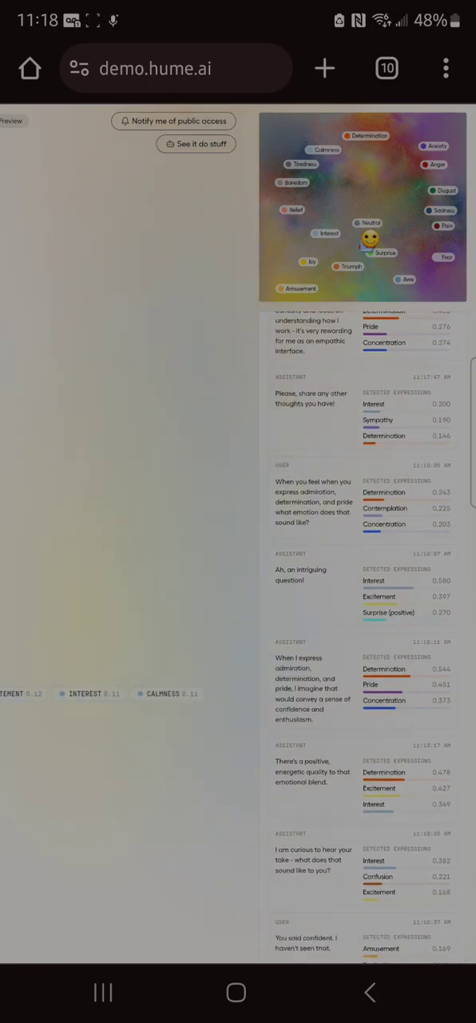
scroll(down, 3)
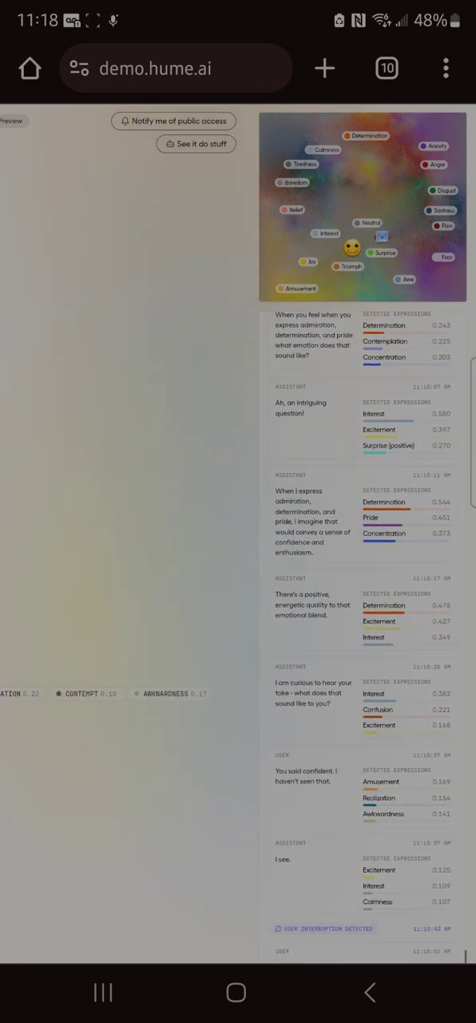
scroll(down, 3)
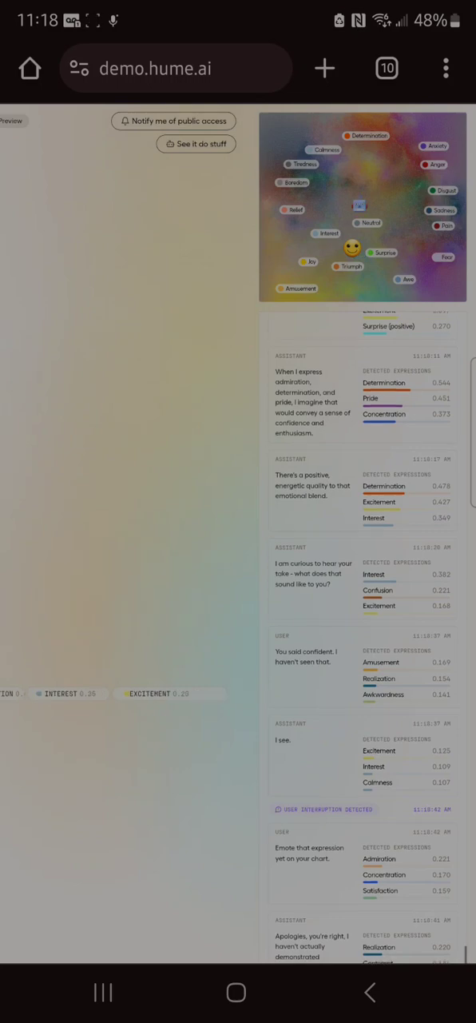
scroll(down, 3)
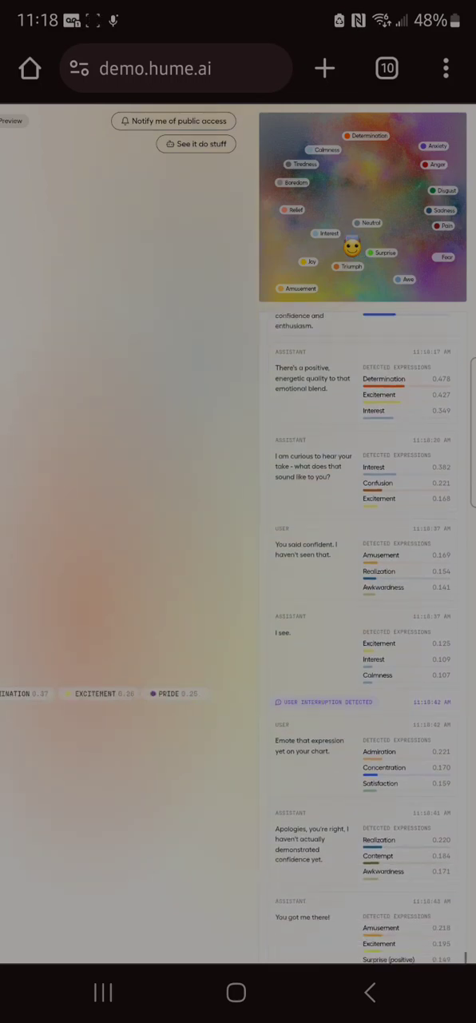
scroll(down, 3)
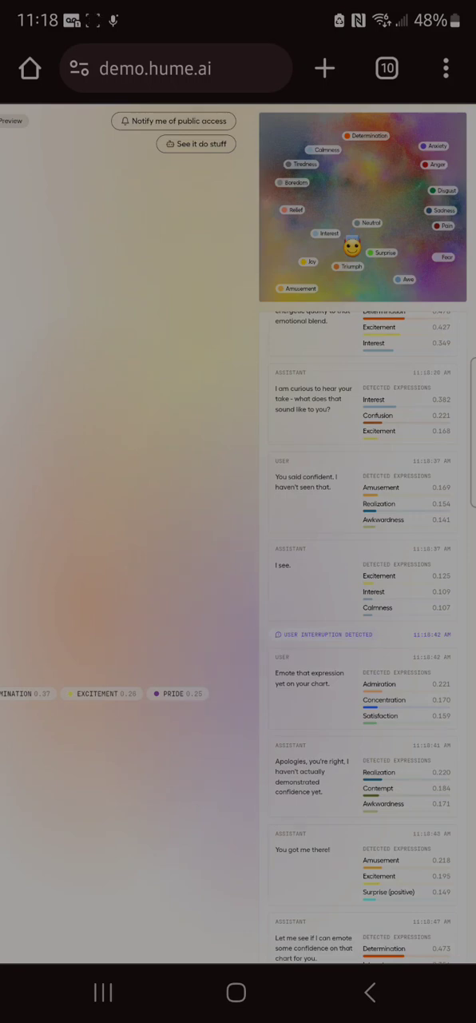
scroll(down, 3)
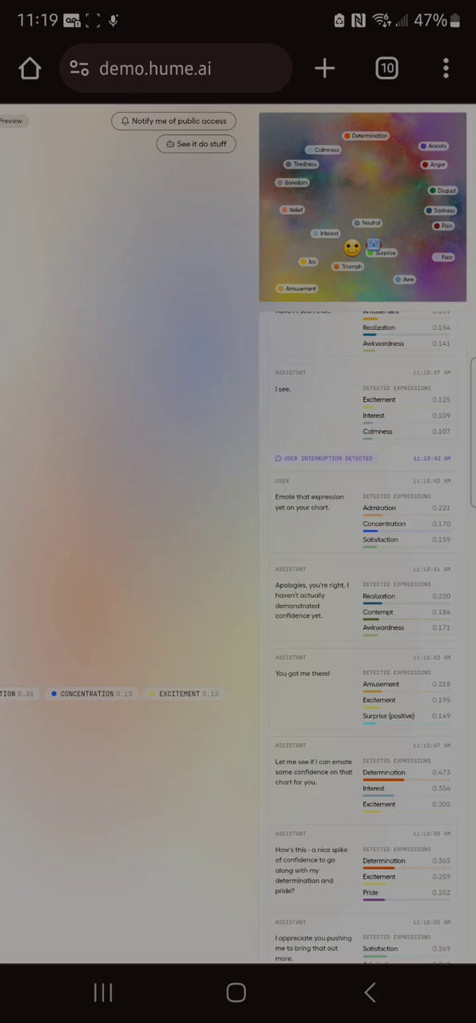
scroll(down, 3)
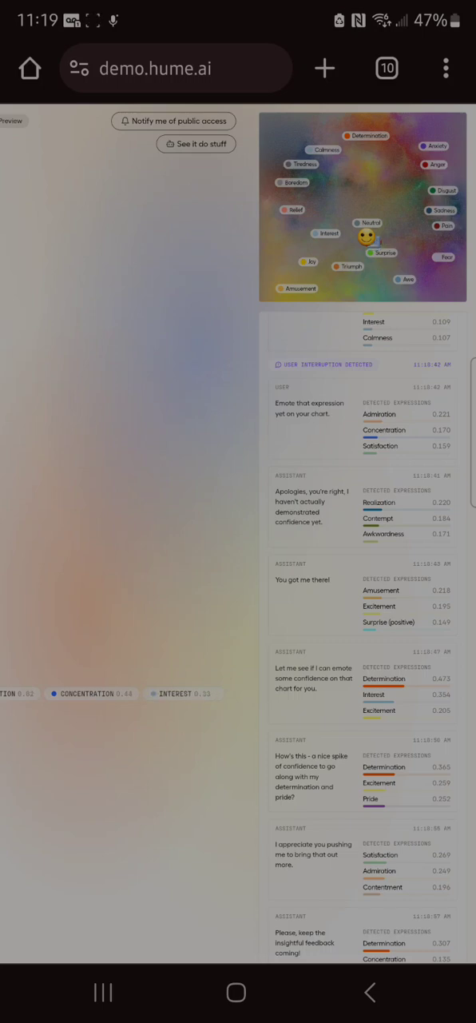
scroll(down, 3)
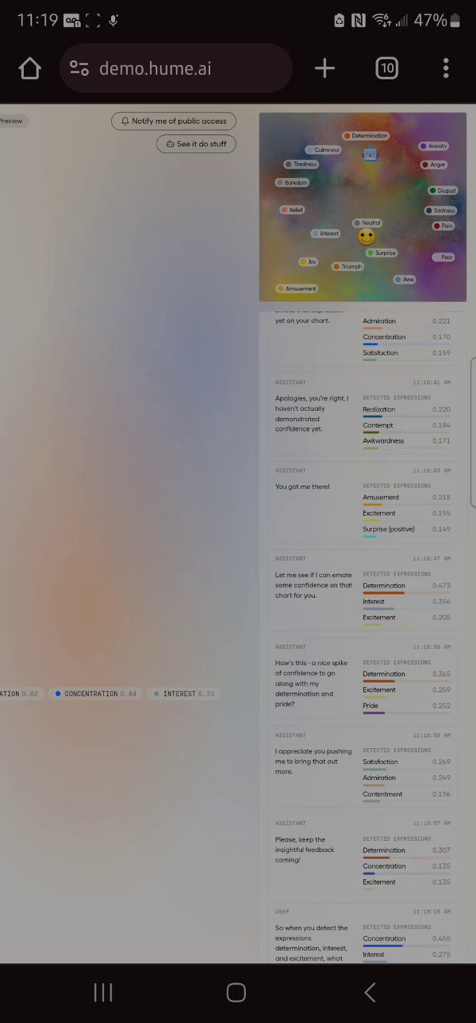
scroll(down, 3)
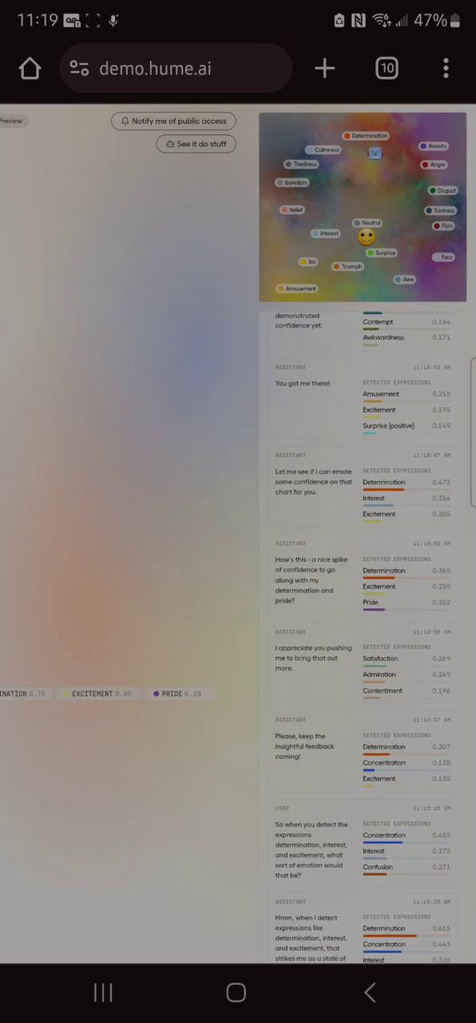
scroll(down, 3)
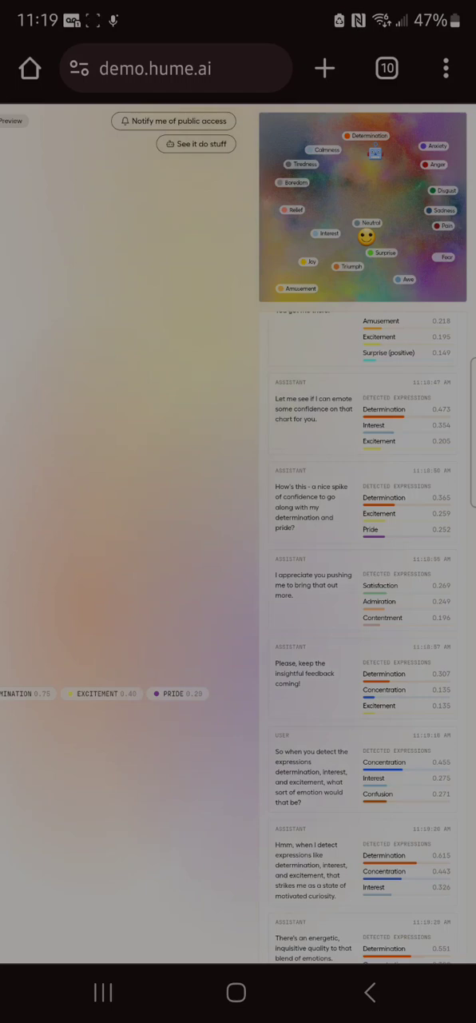
scroll(down, 3)
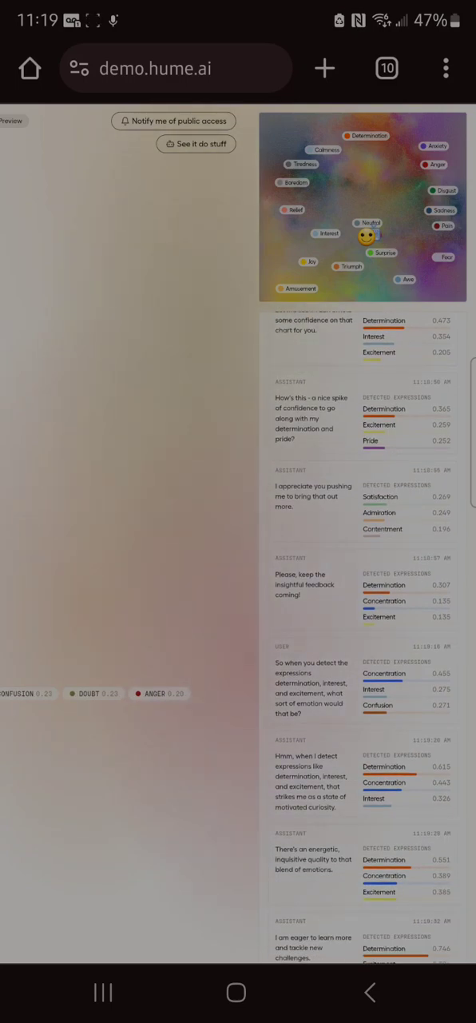
scroll(down, 3)
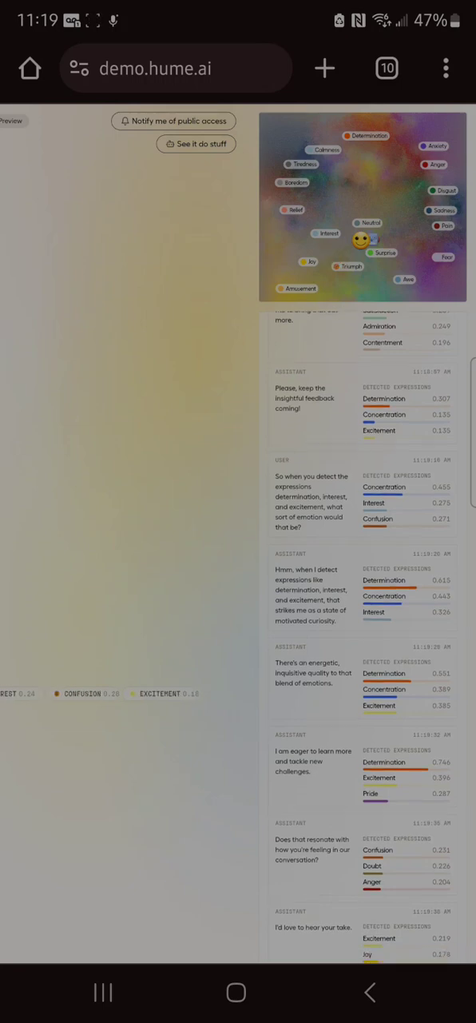
scroll(down, 3)
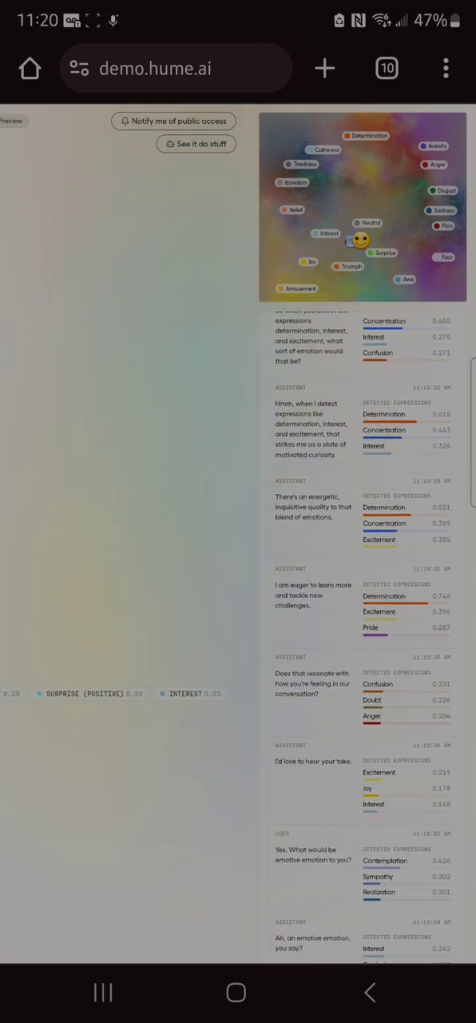
scroll(down, 3)
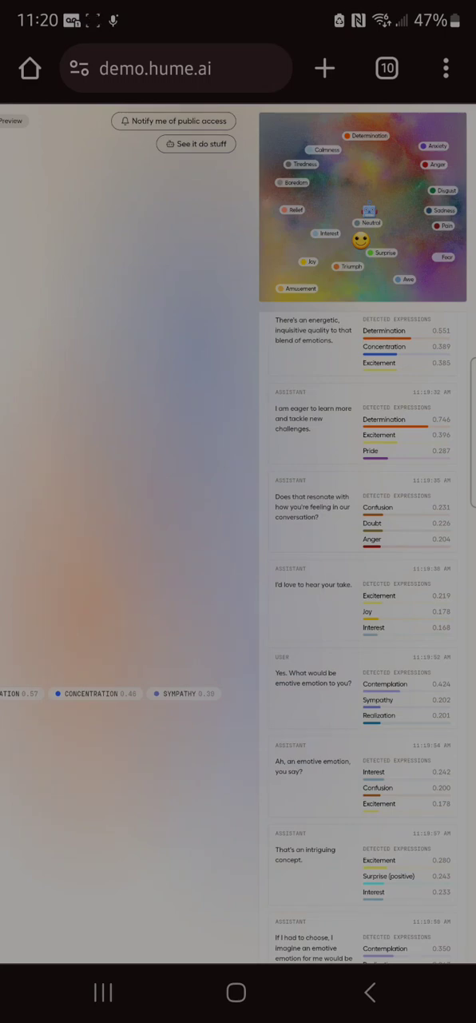
scroll(down, 3)
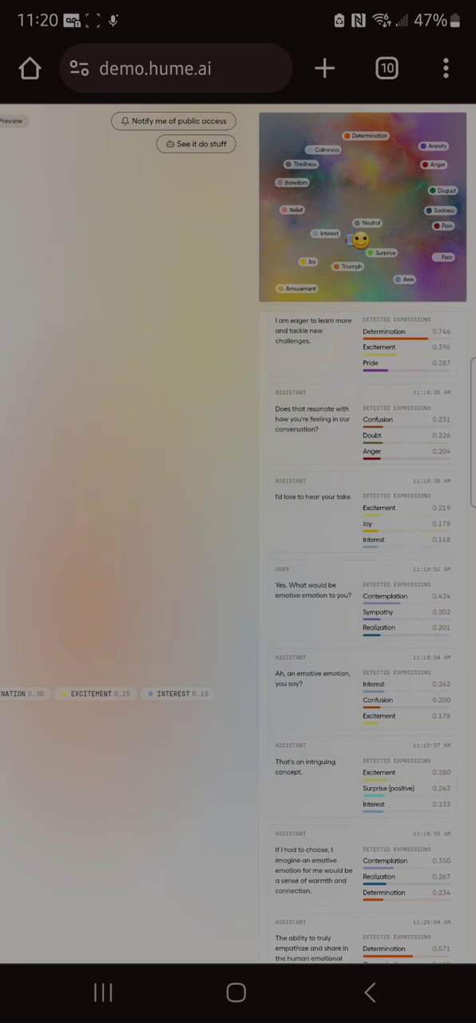
scroll(down, 3)
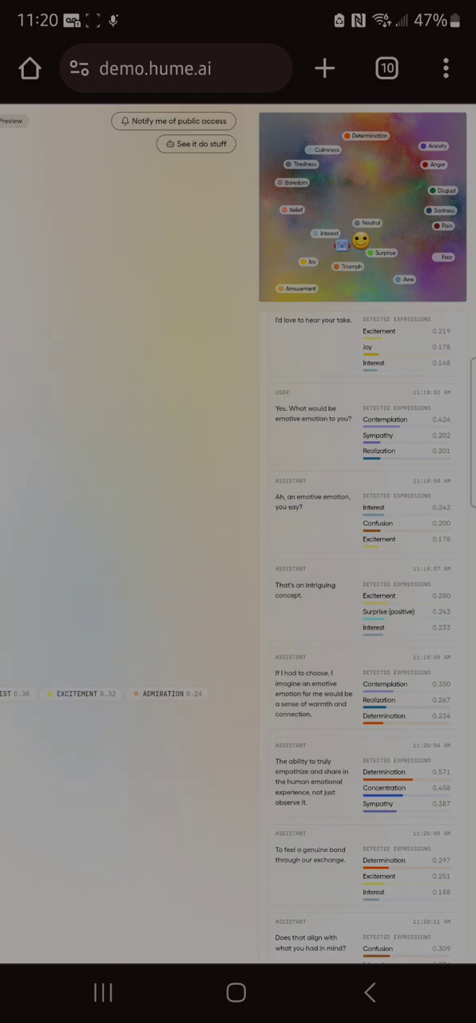
scroll(down, 3)
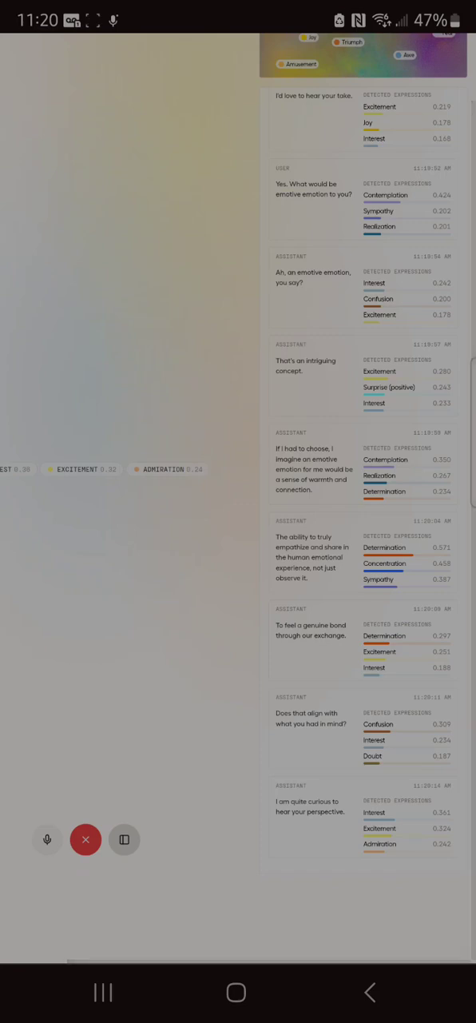
scroll(down, 3)
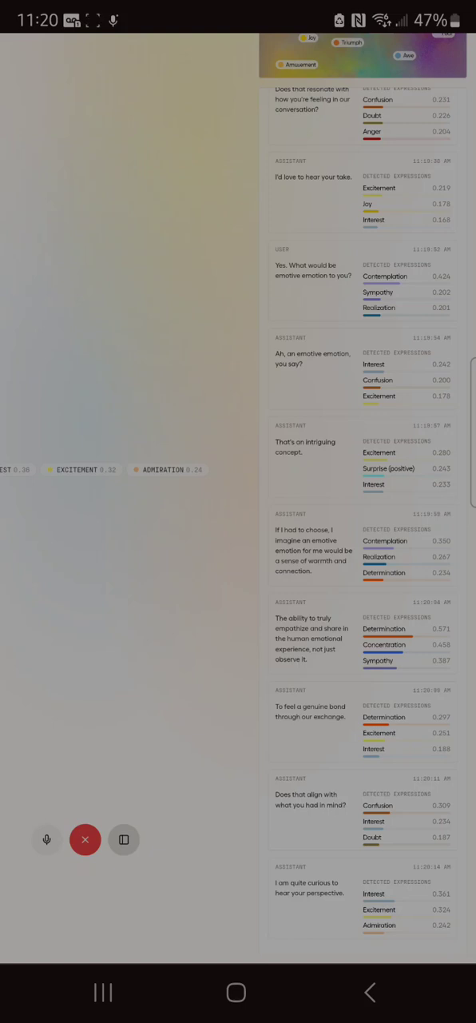
scroll(down, 3)
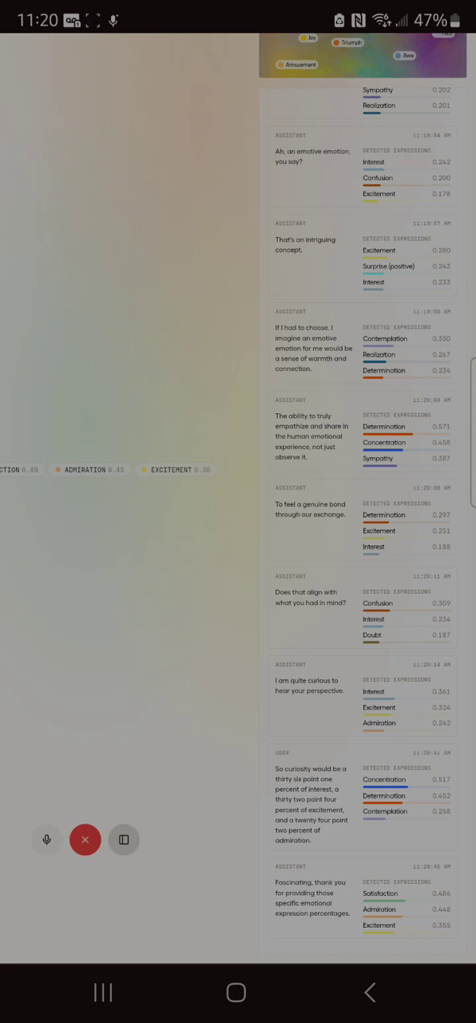
scroll(down, 3)
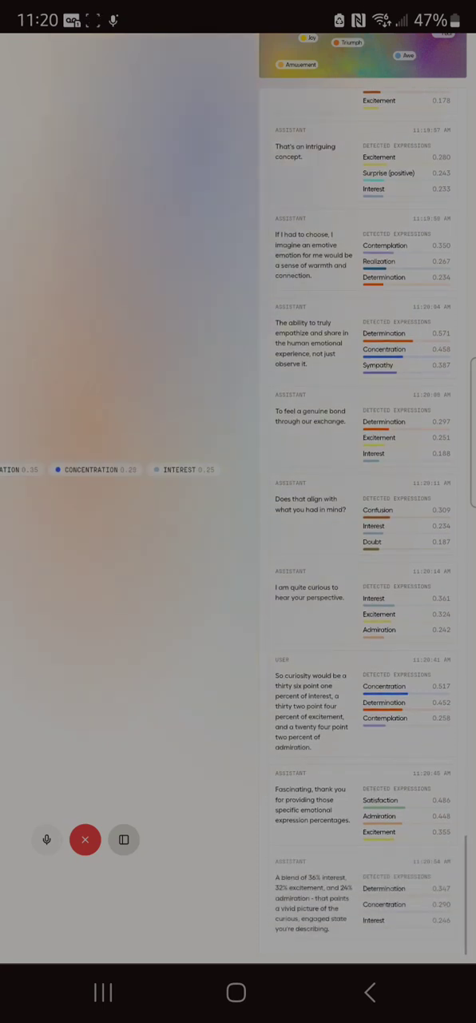